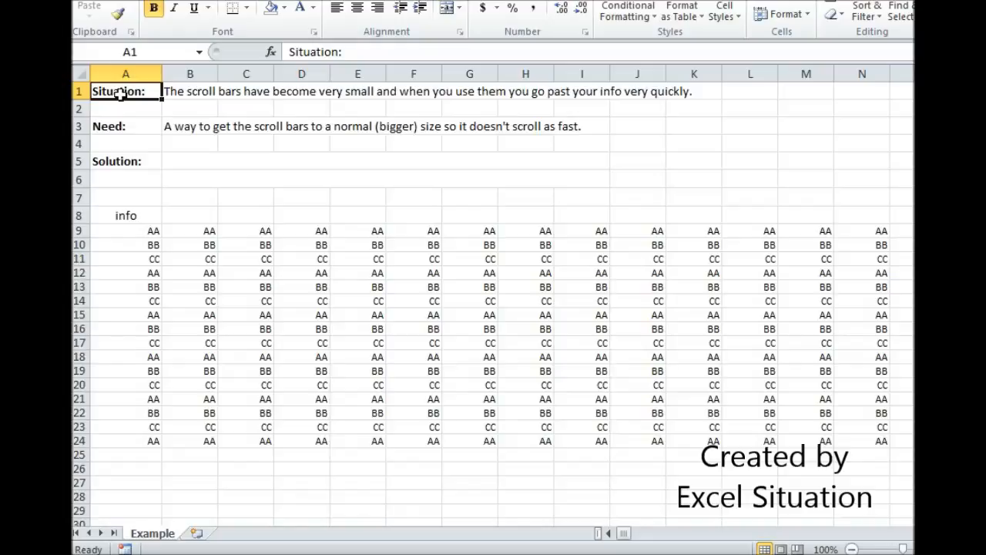
- Review the Situation description, then scroll right past the data toward column S
click(126, 126)
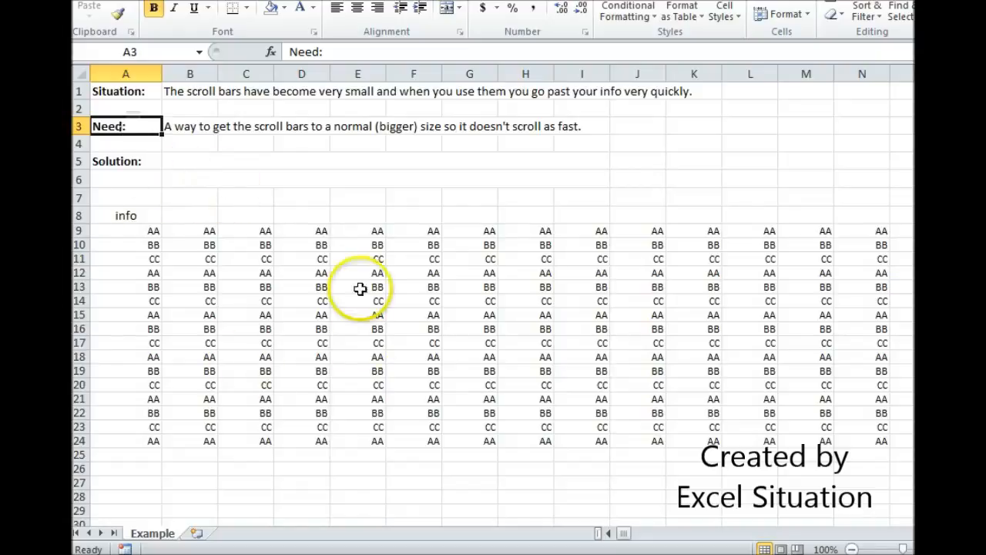
mouse_move(655, 354)
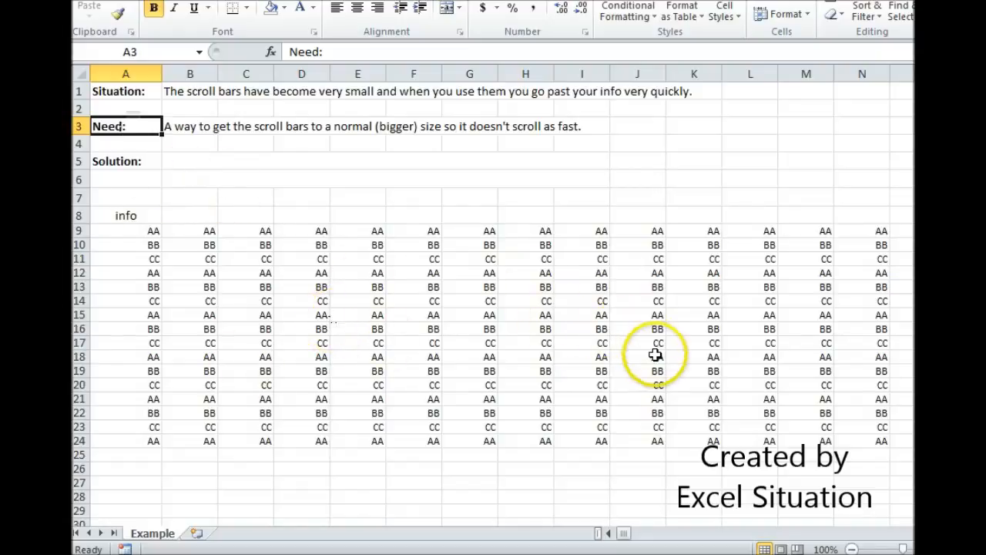
mouse_move(597, 299)
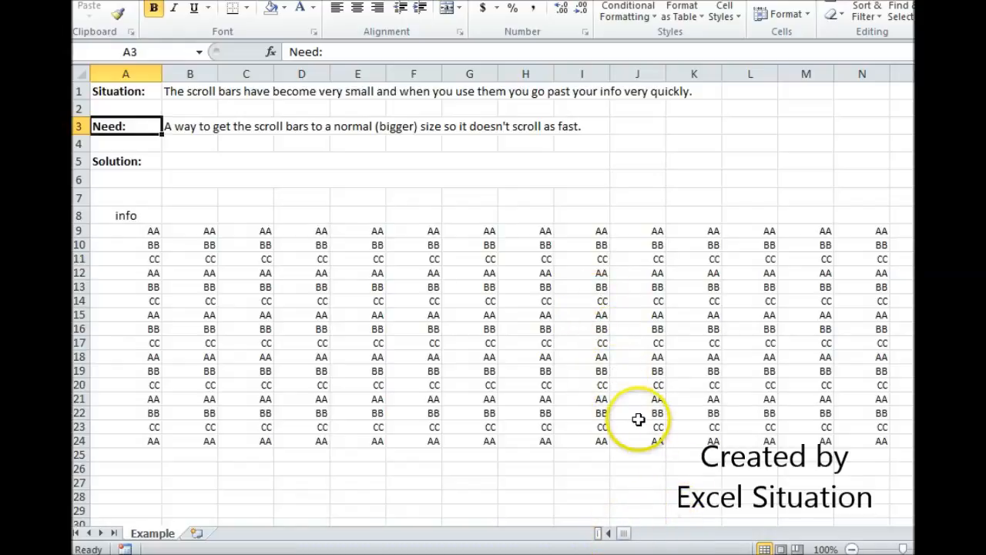
mouse_move(717, 402)
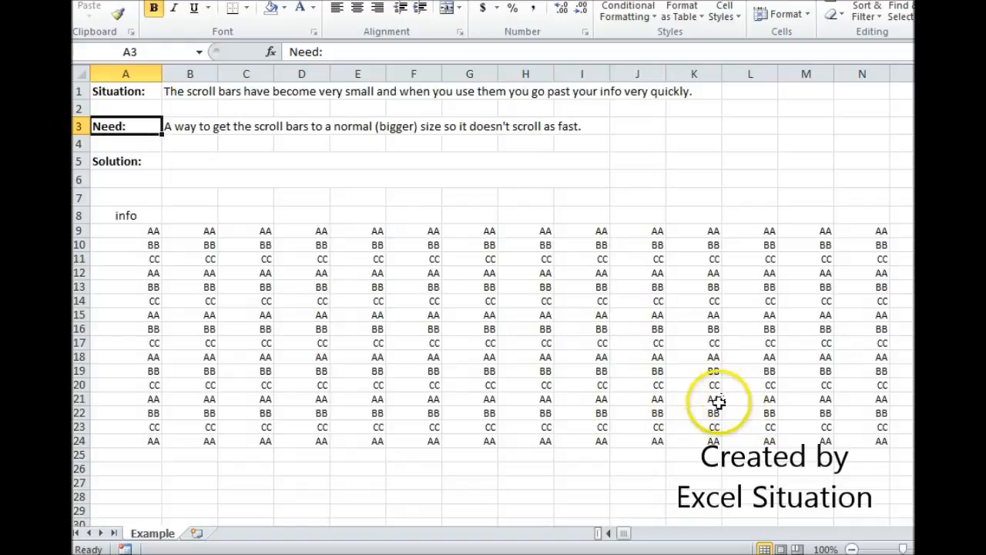
mouse_move(614, 409)
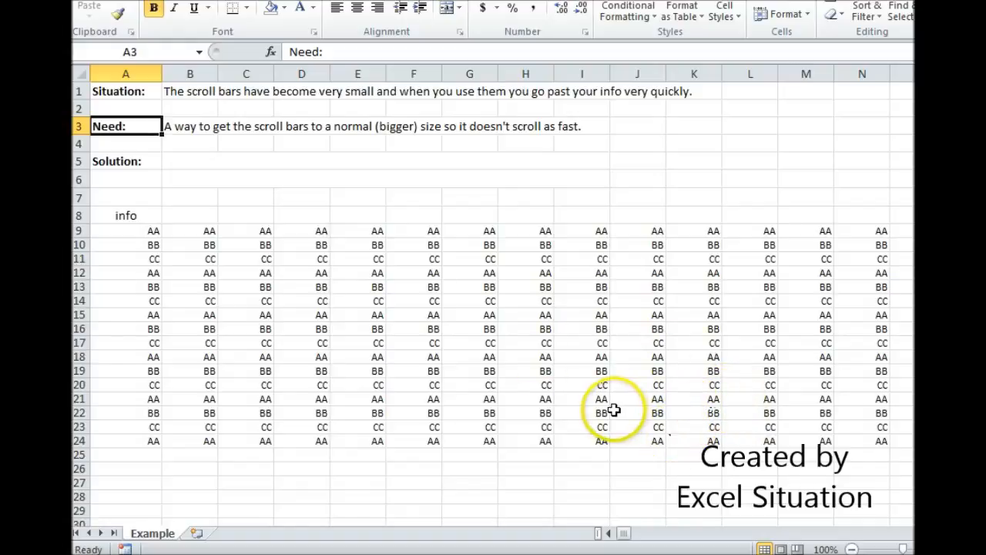
mouse_move(628, 507)
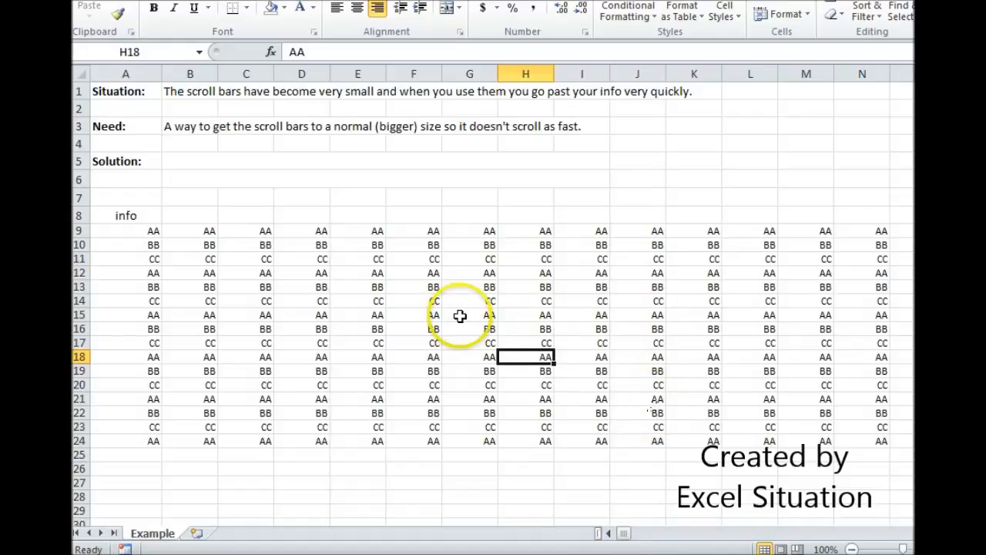
mouse_move(592, 337)
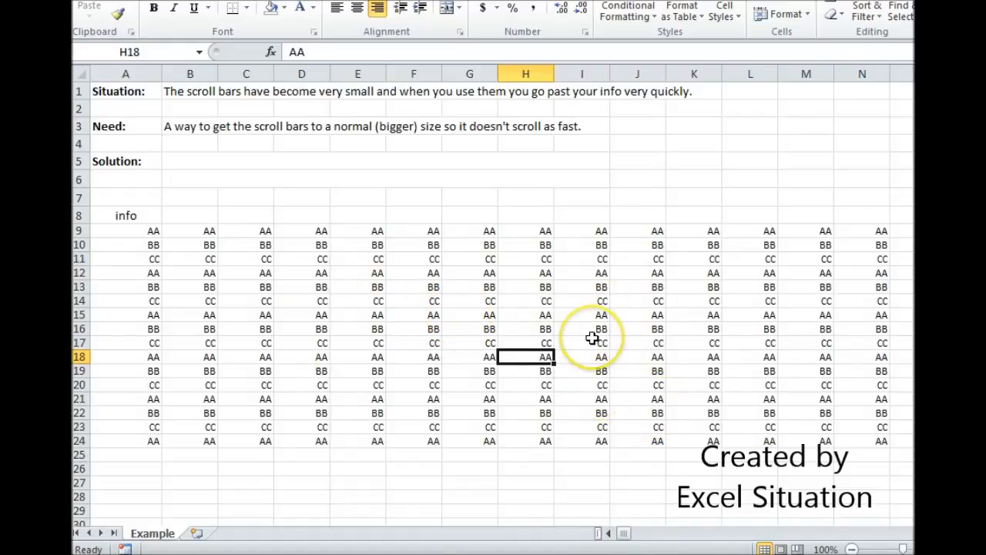
mouse_move(628, 536)
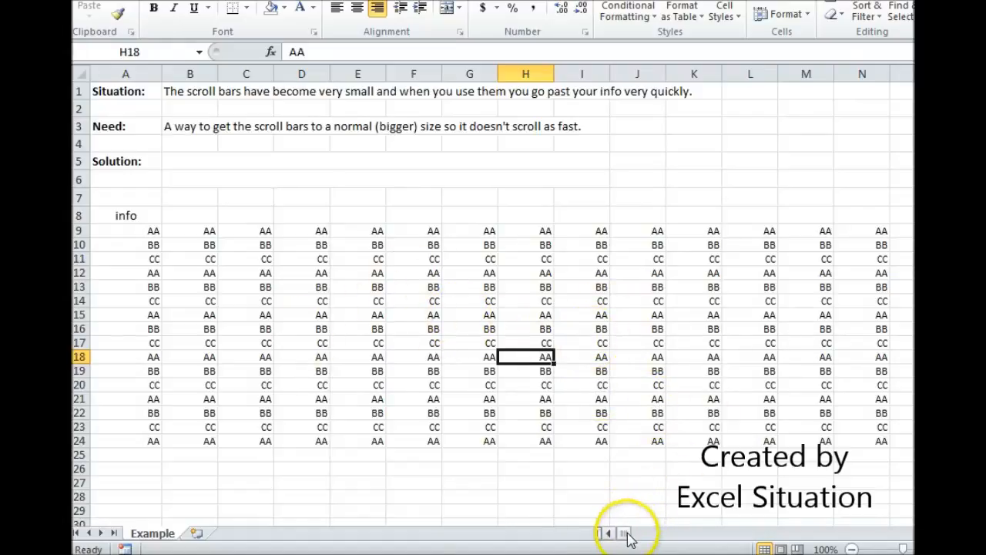
click(631, 533)
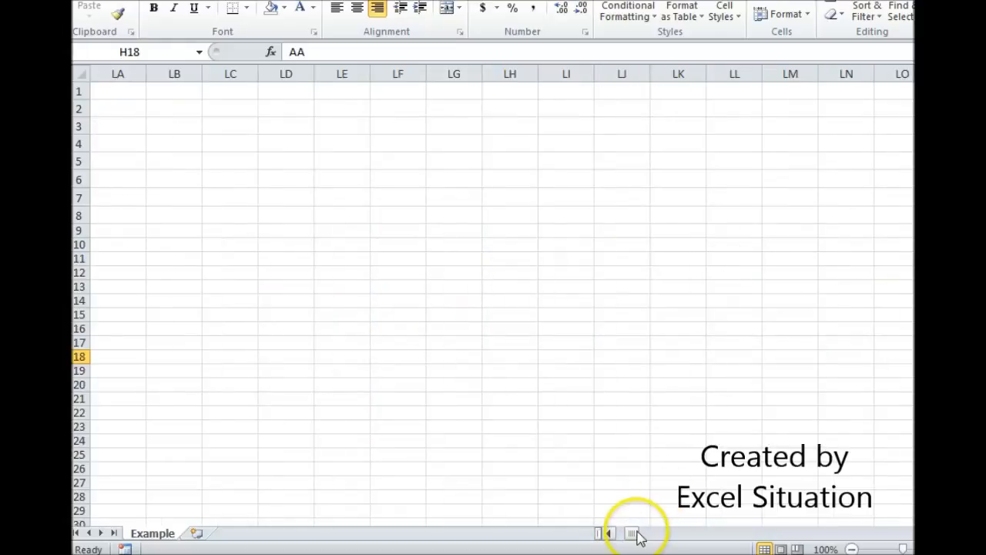
drag(632, 532, 701, 533)
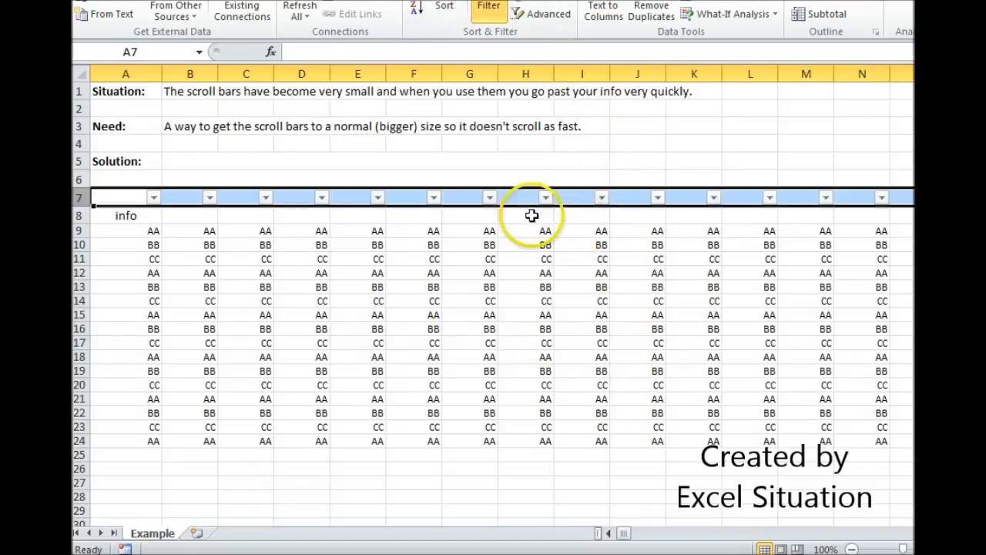
mouse_move(808, 344)
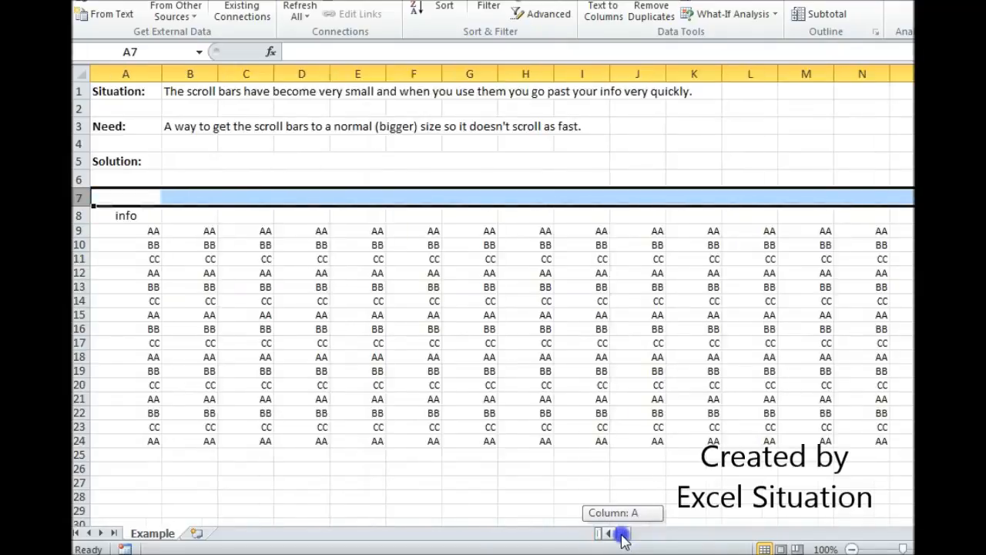
click(623, 533)
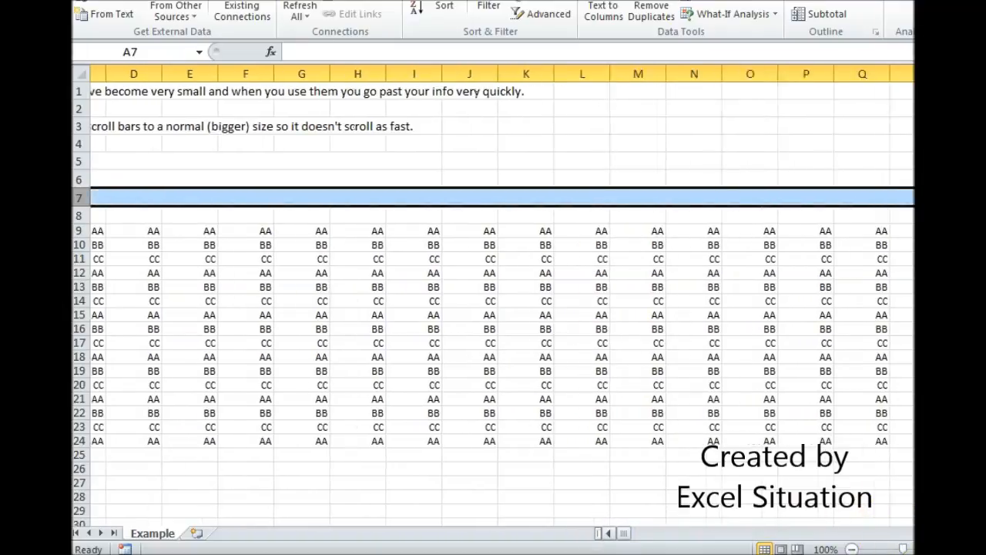
scroll(right, 3)
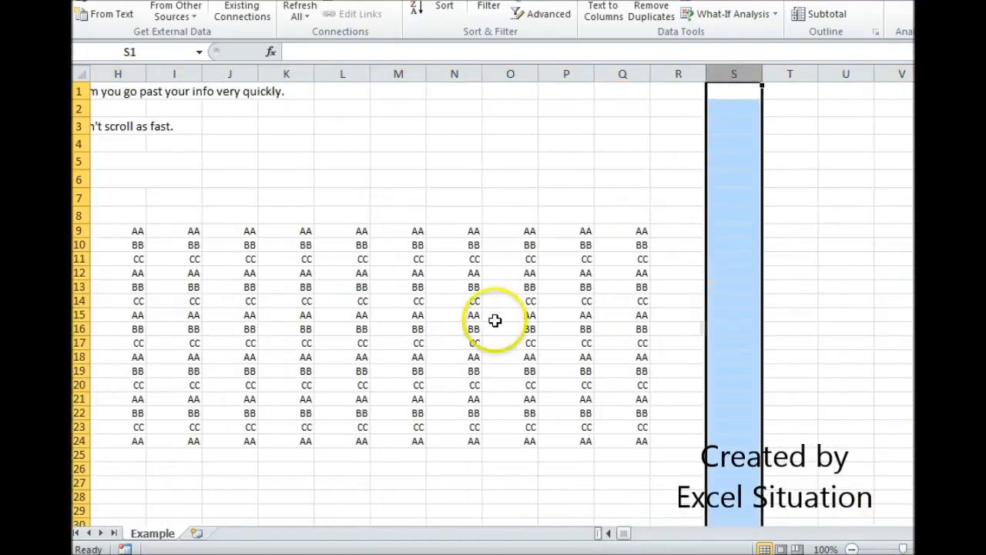
mouse_move(728, 247)
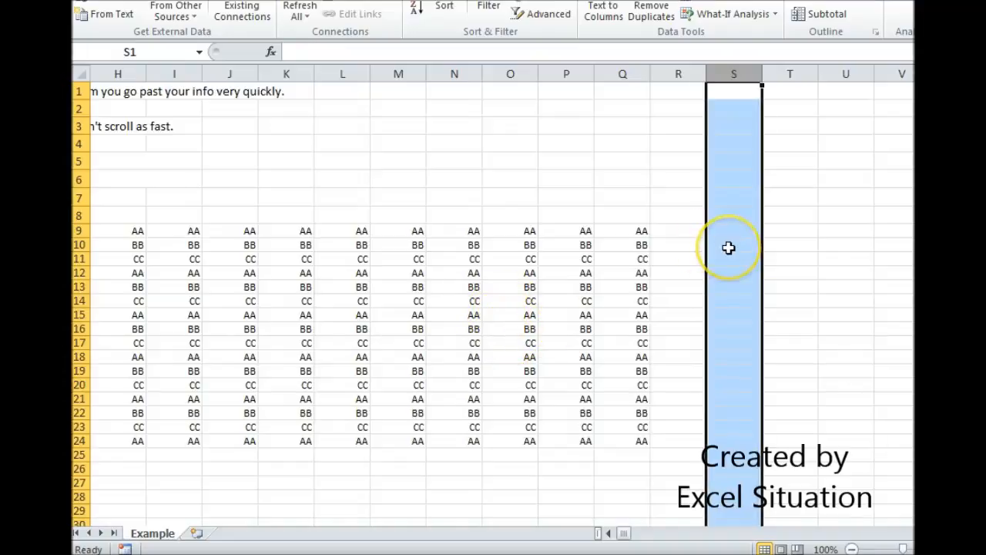
mouse_move(748, 205)
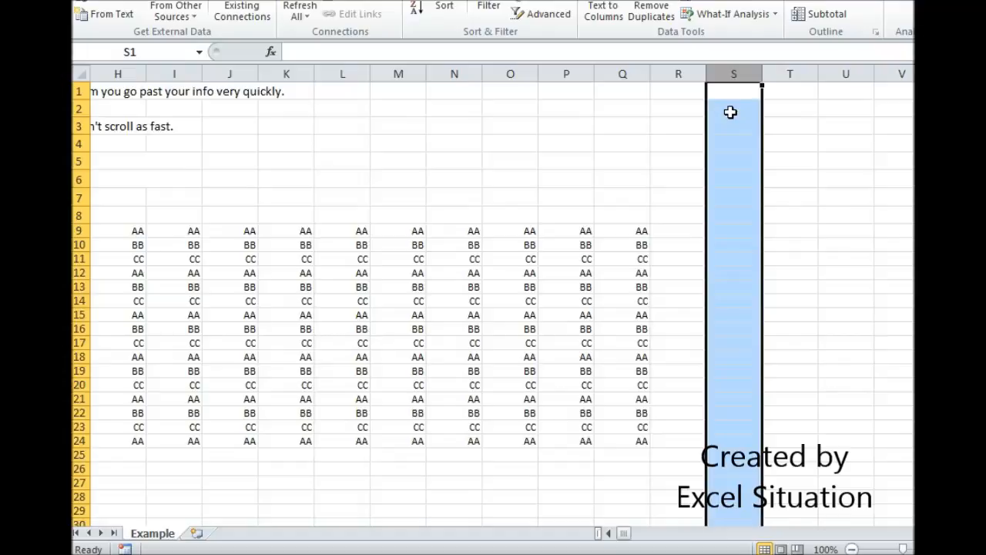
- Extend the selection from column S to XFD and delete all those empty columns
key(ctrl+Right)
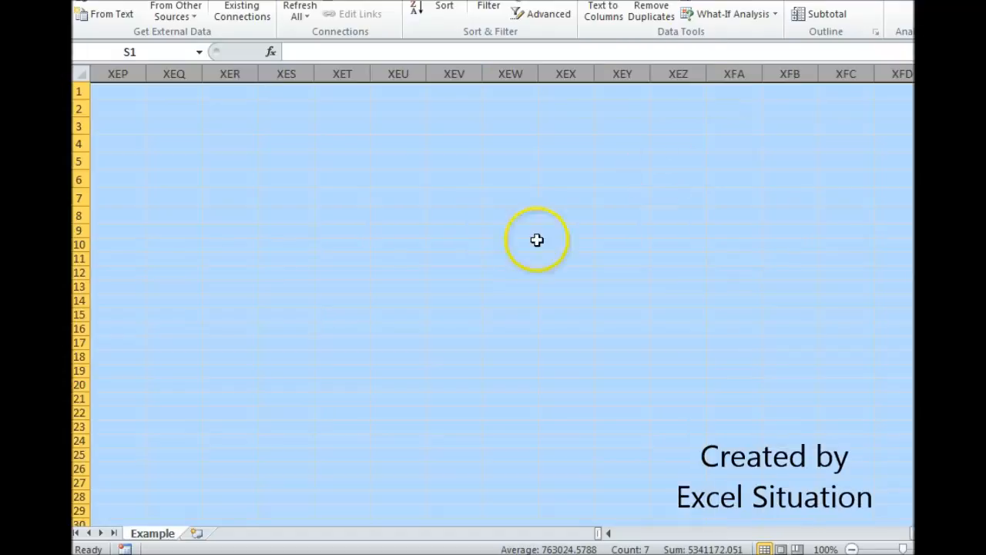
mouse_move(648, 323)
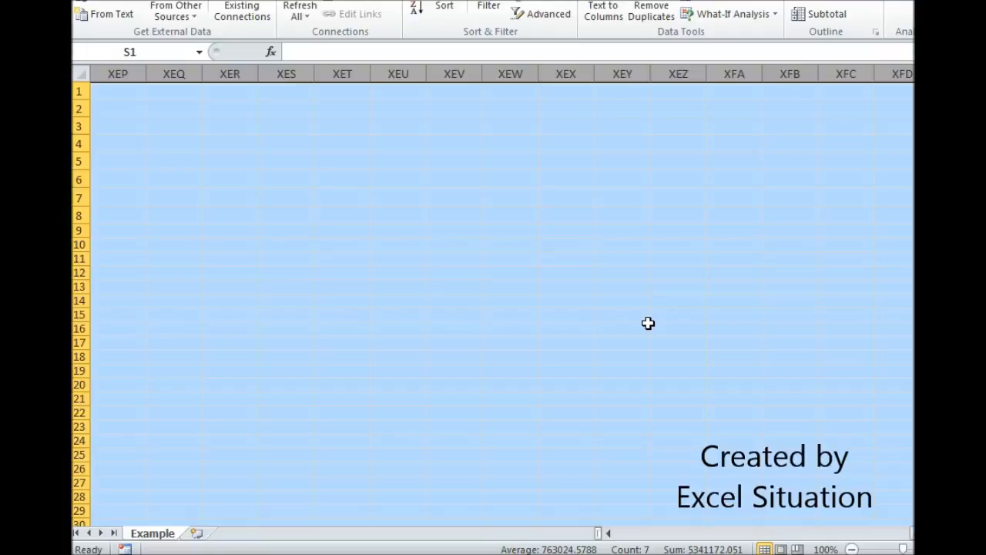
right_click(648, 322)
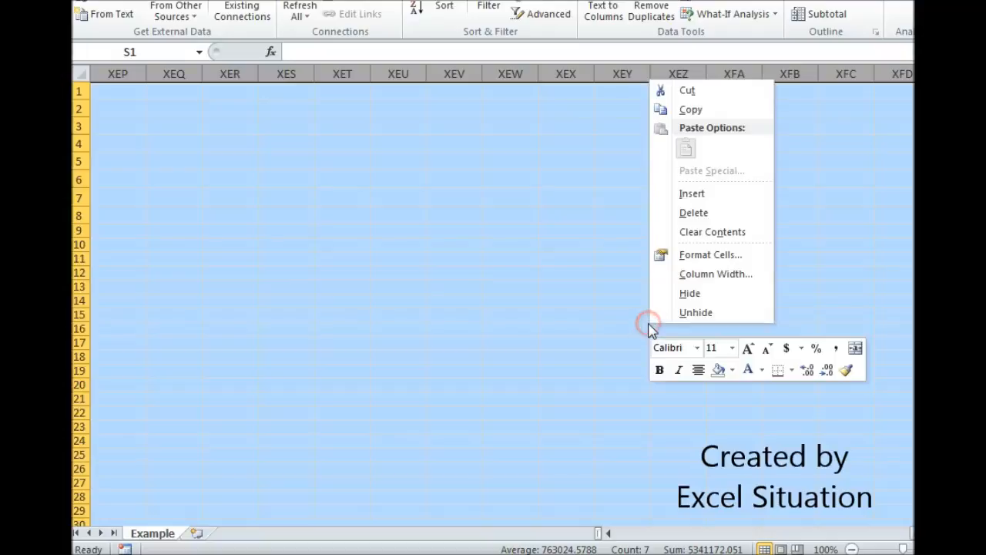
mouse_move(694, 212)
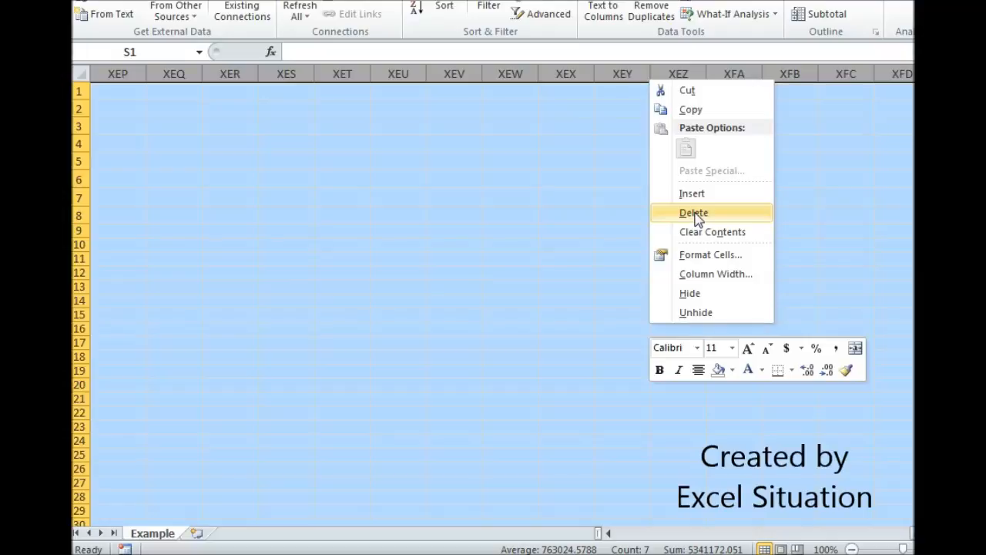
click(693, 213)
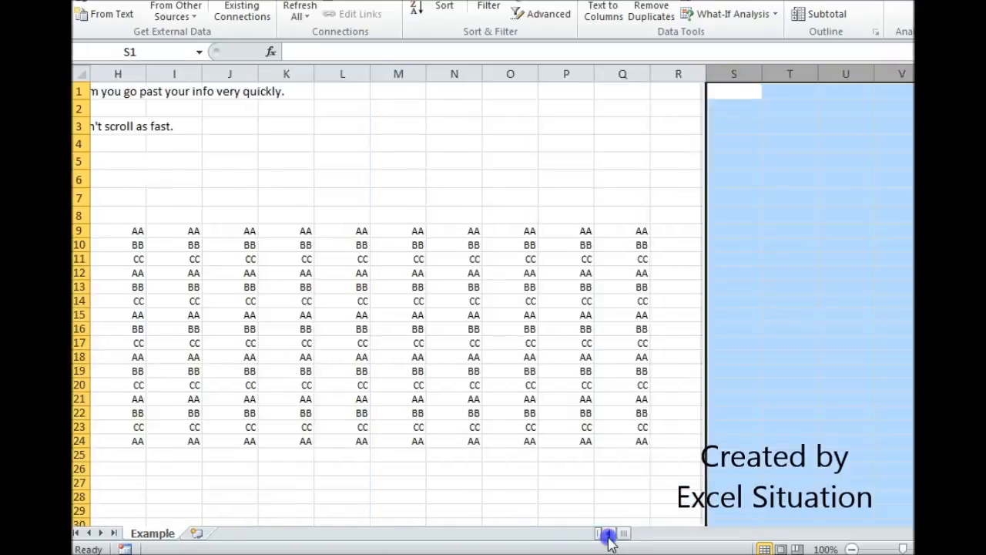
- Scroll back to column A with the now normal-size horizontal scroll bar
click(608, 533)
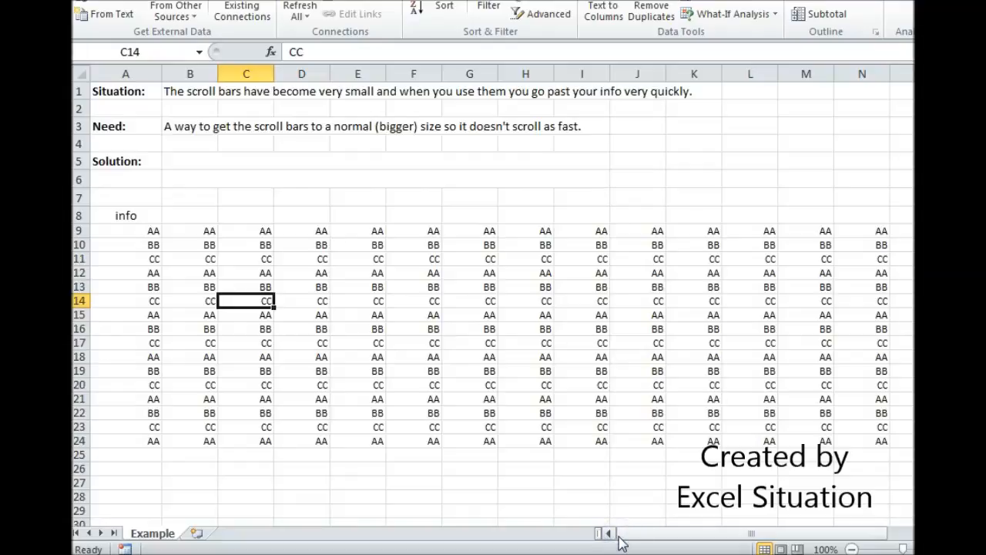
drag(624, 533, 686, 532)
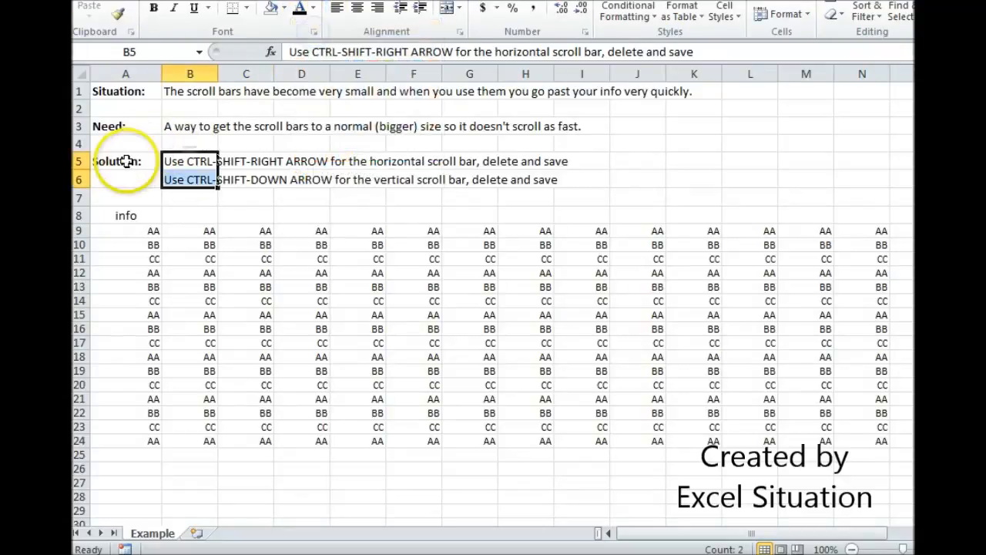
- Point out the Solution label in row 5 beside the two solution lines
click(125, 161)
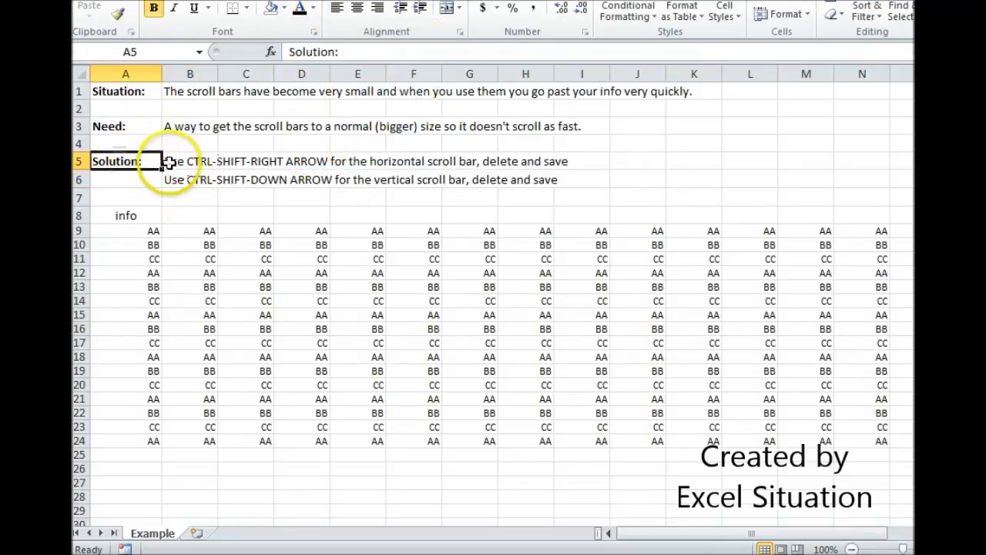
mouse_move(514, 423)
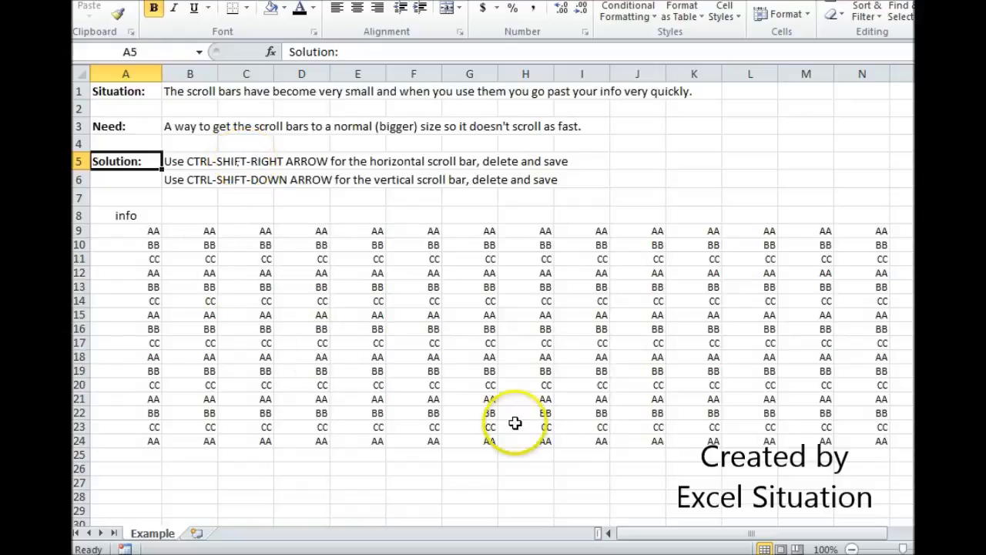
mouse_move(530, 168)
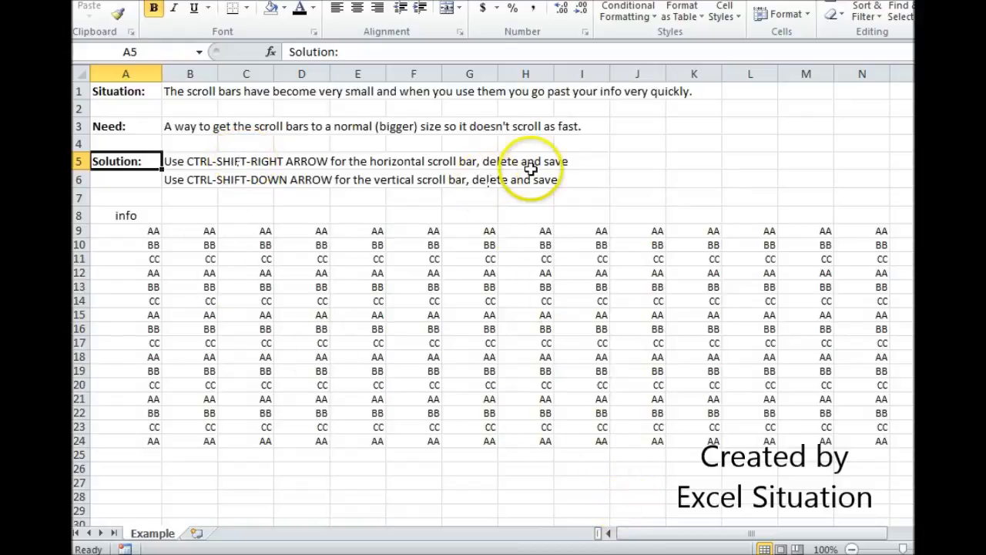
mouse_move(188, 201)
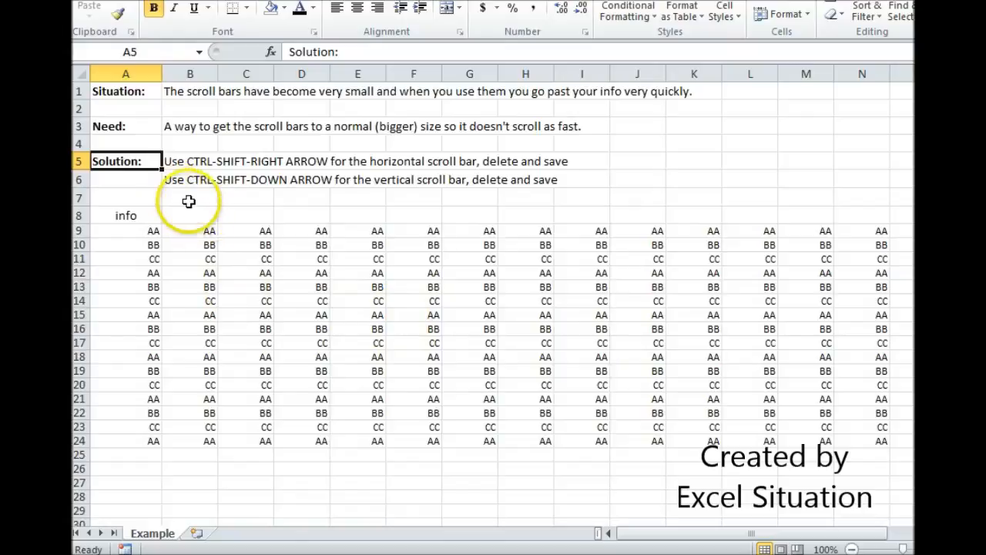